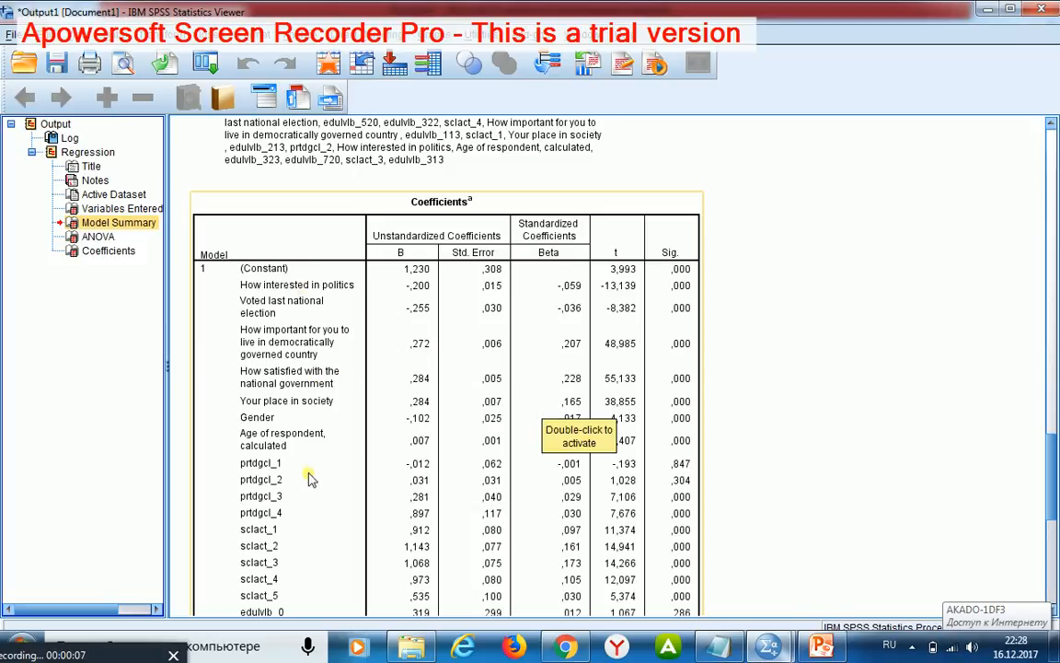
mouse_move(324, 513)
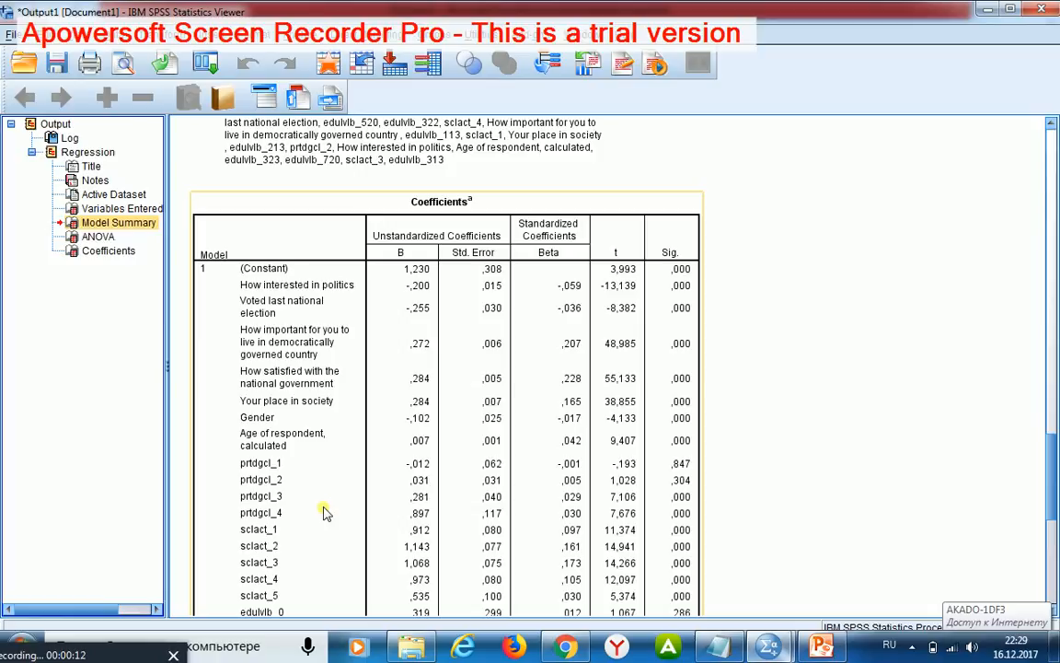
- Switch the Linear Regression method from Enter to Backward elimination
scroll(down, 3)
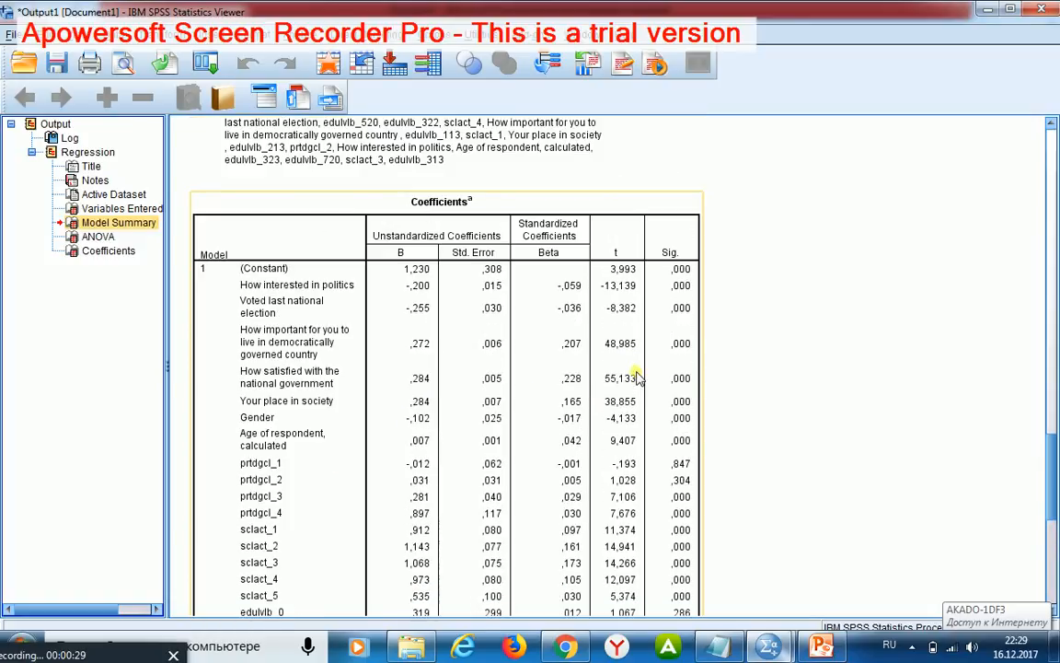
mouse_move(329, 470)
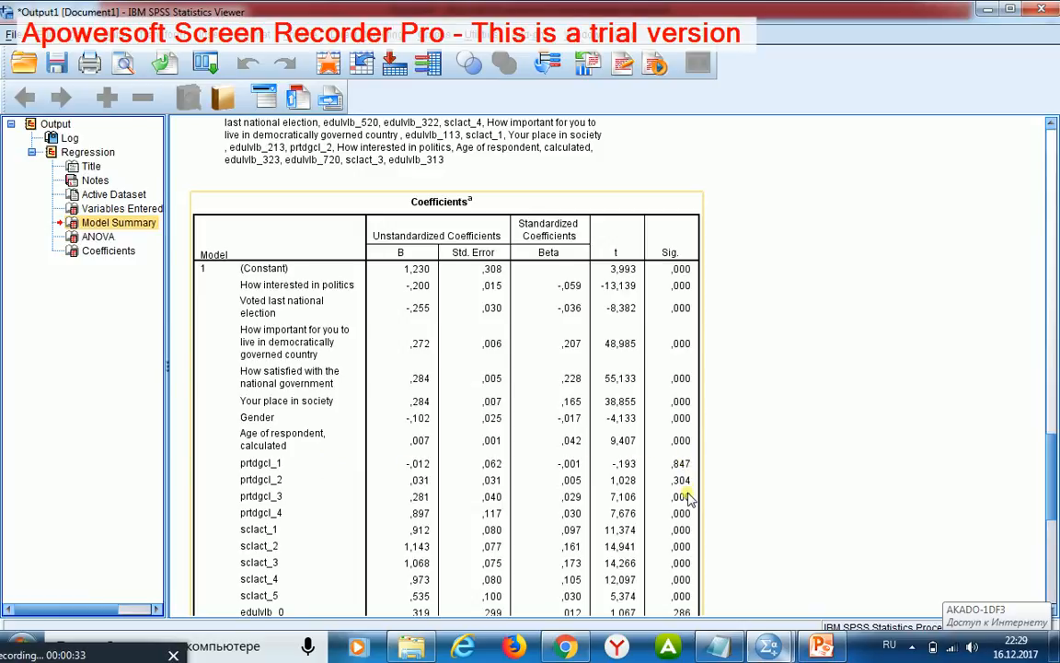
scroll(down, 3)
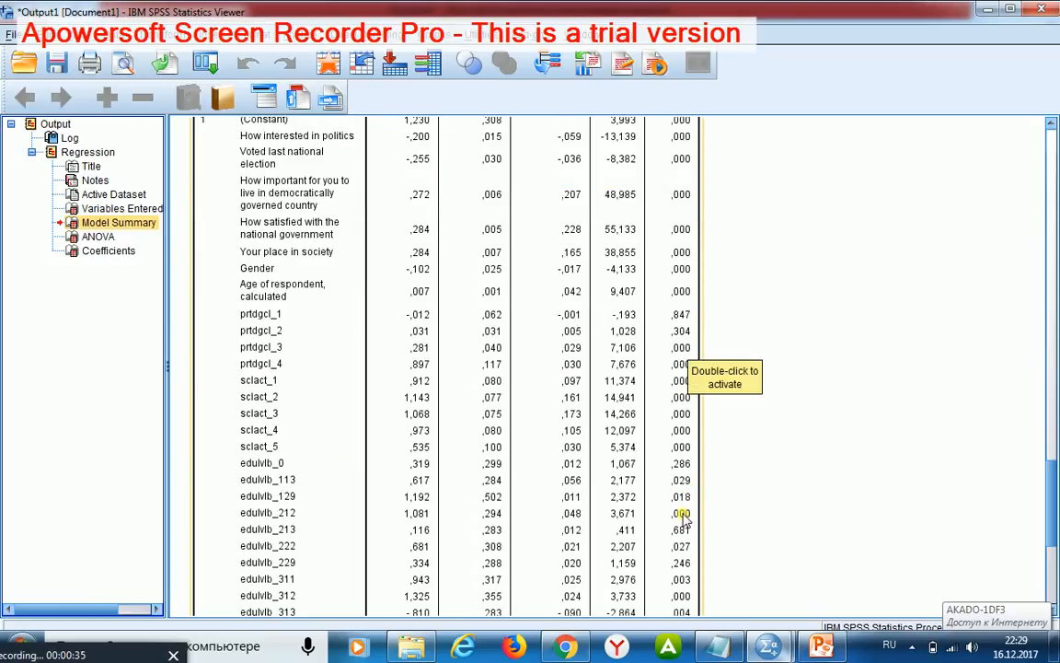
mouse_move(626, 432)
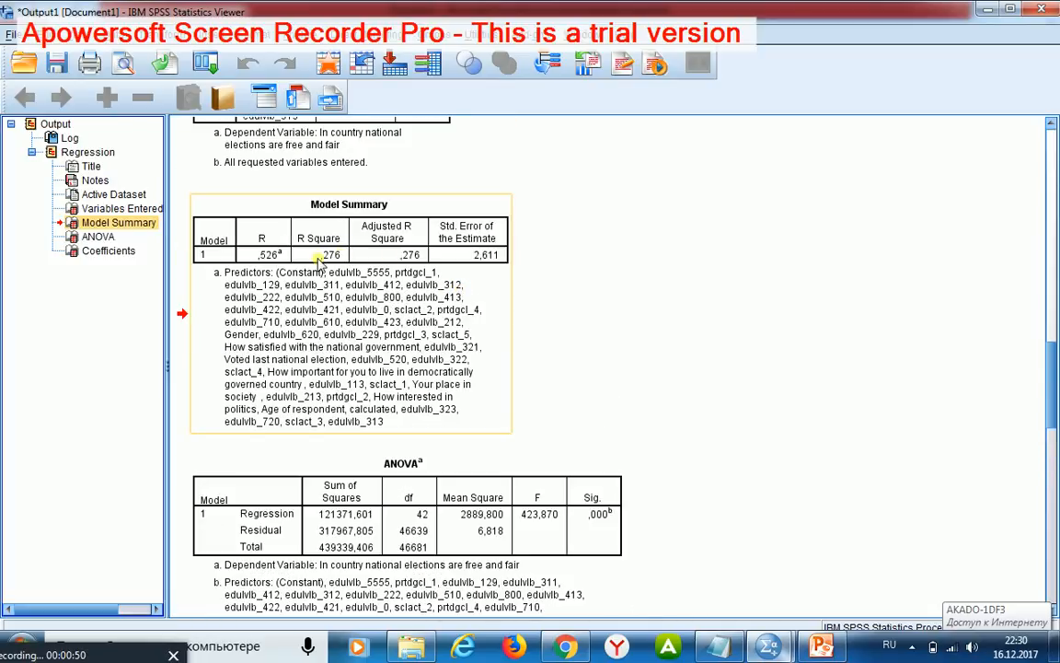
mouse_move(347, 257)
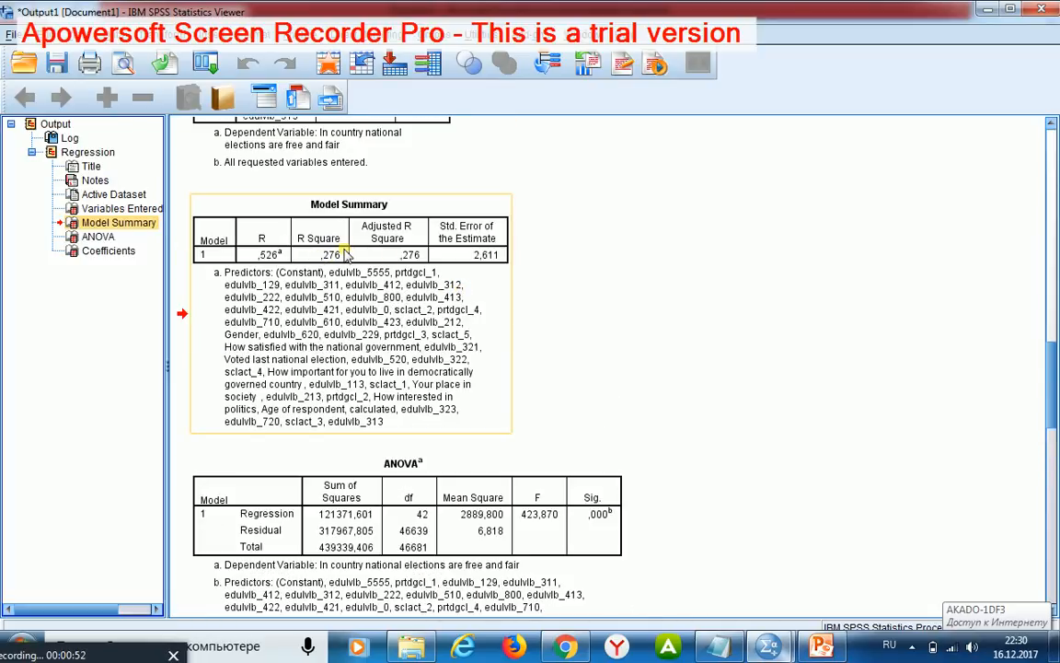
scroll(down, 3)
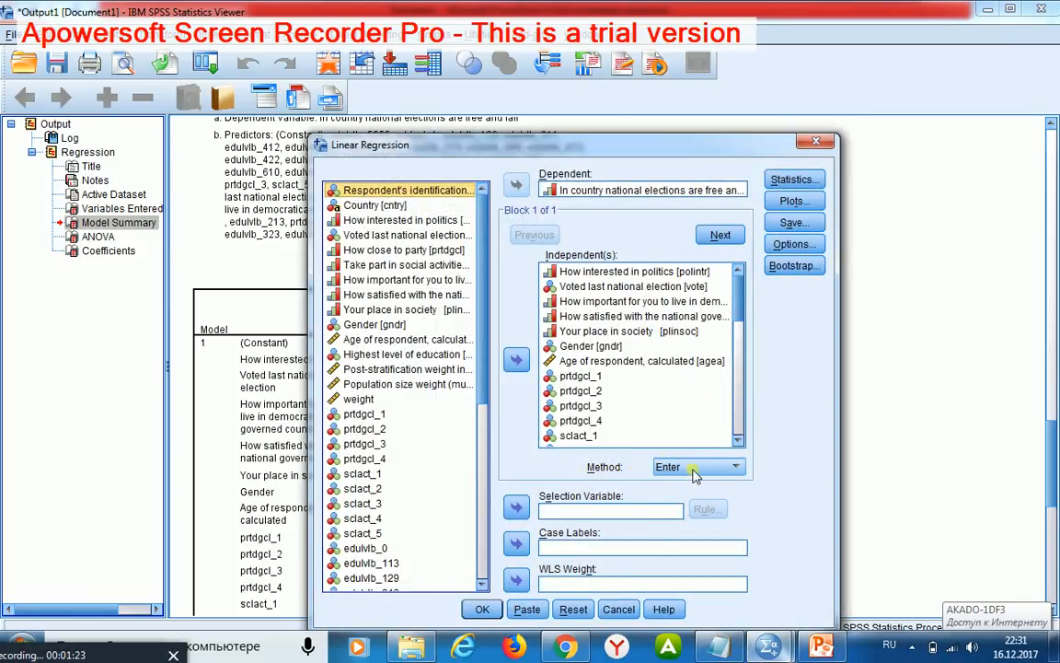
click(694, 466)
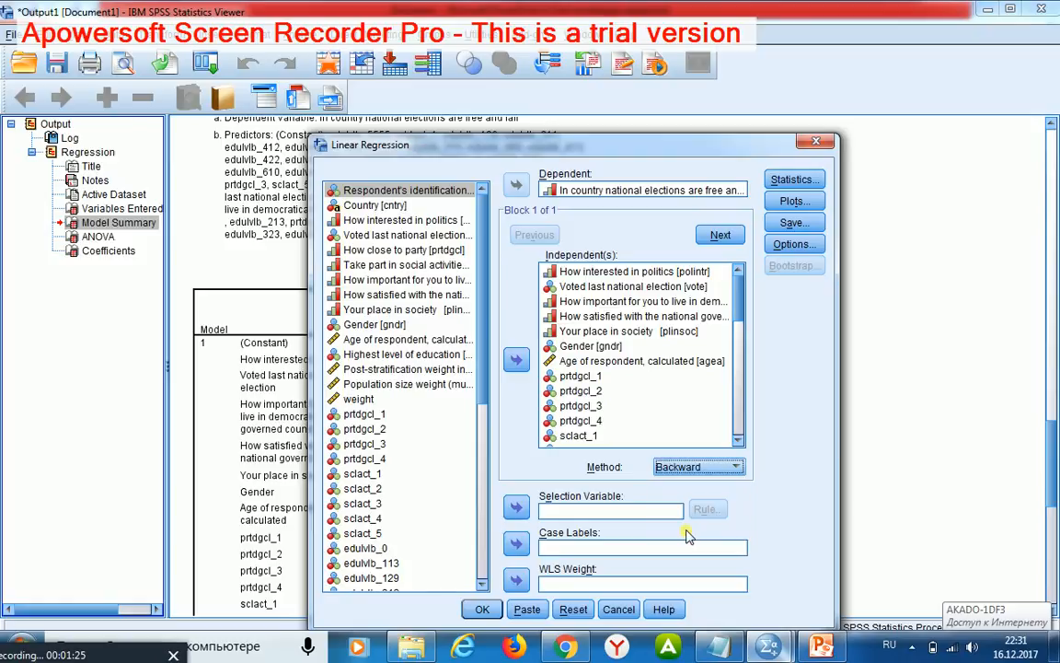
click(793, 244)
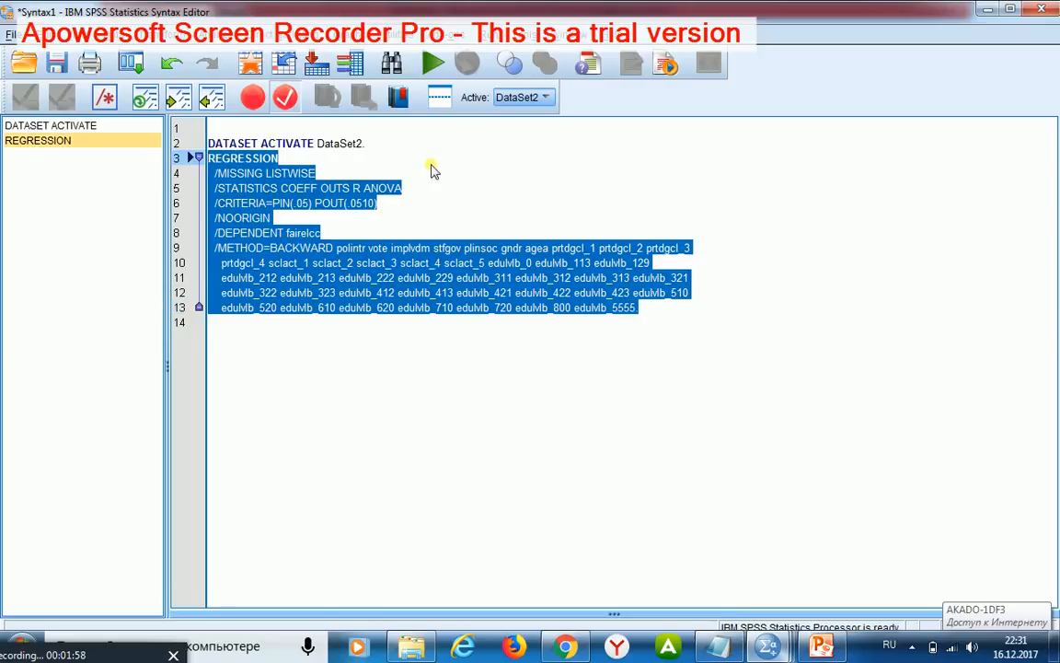
mouse_move(807, 349)
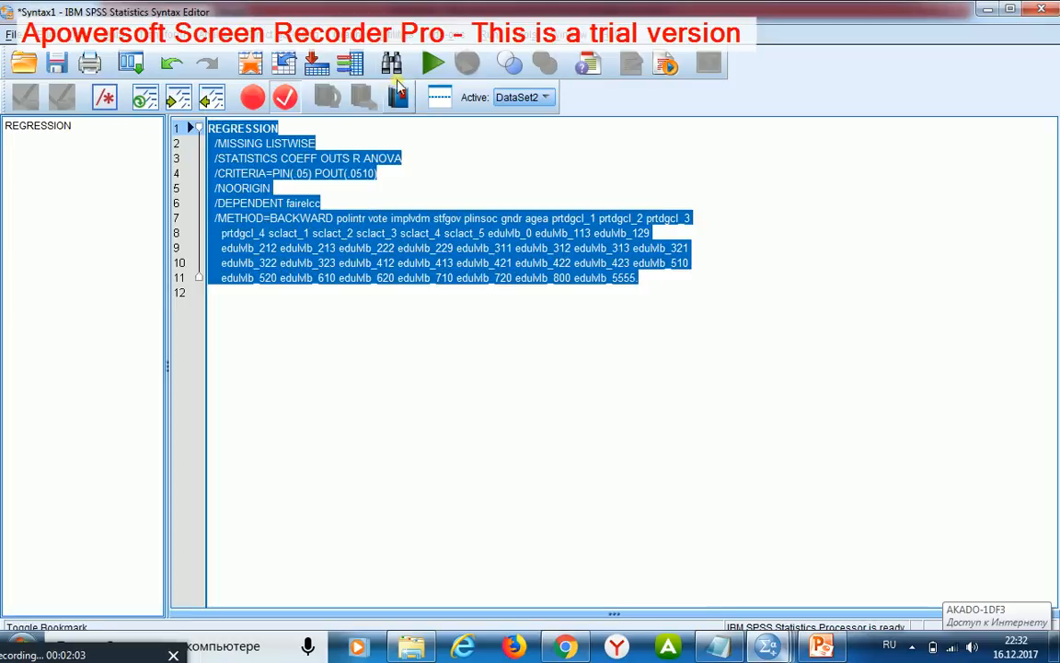
- Run the backward regression syntax and view the eight-model Model Summary (R .526, R Square .276)
click(432, 62)
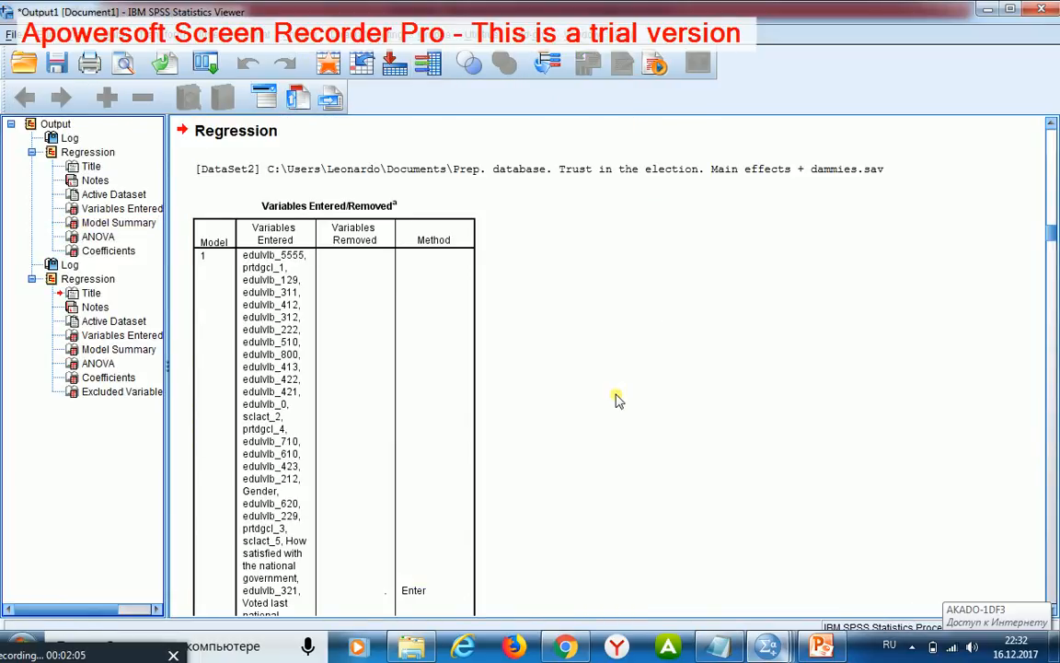
click(119, 349)
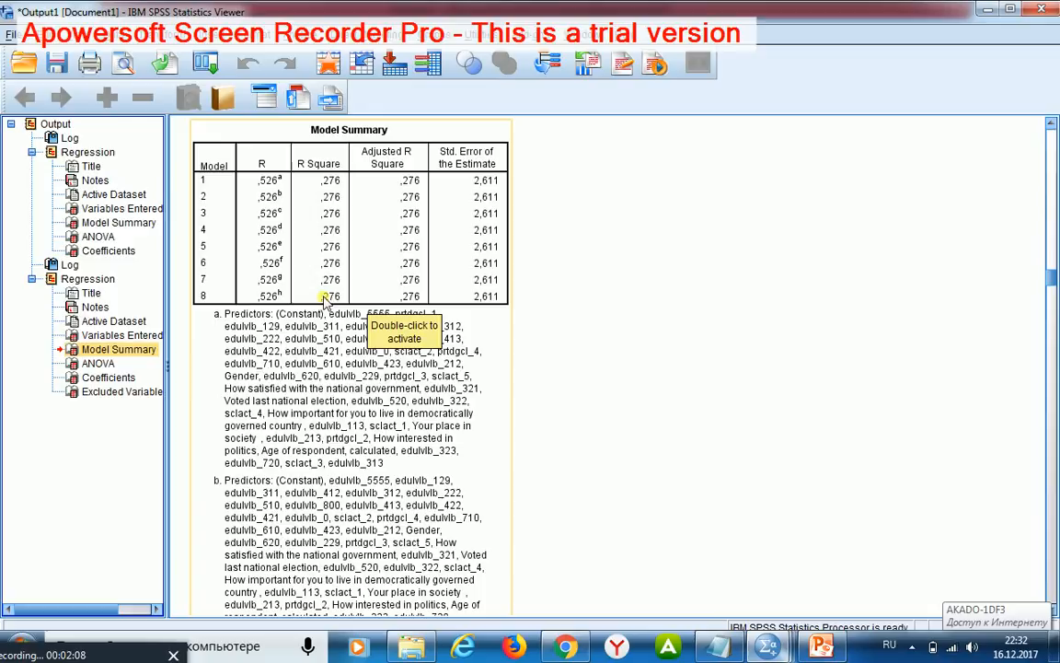
mouse_move(211, 297)
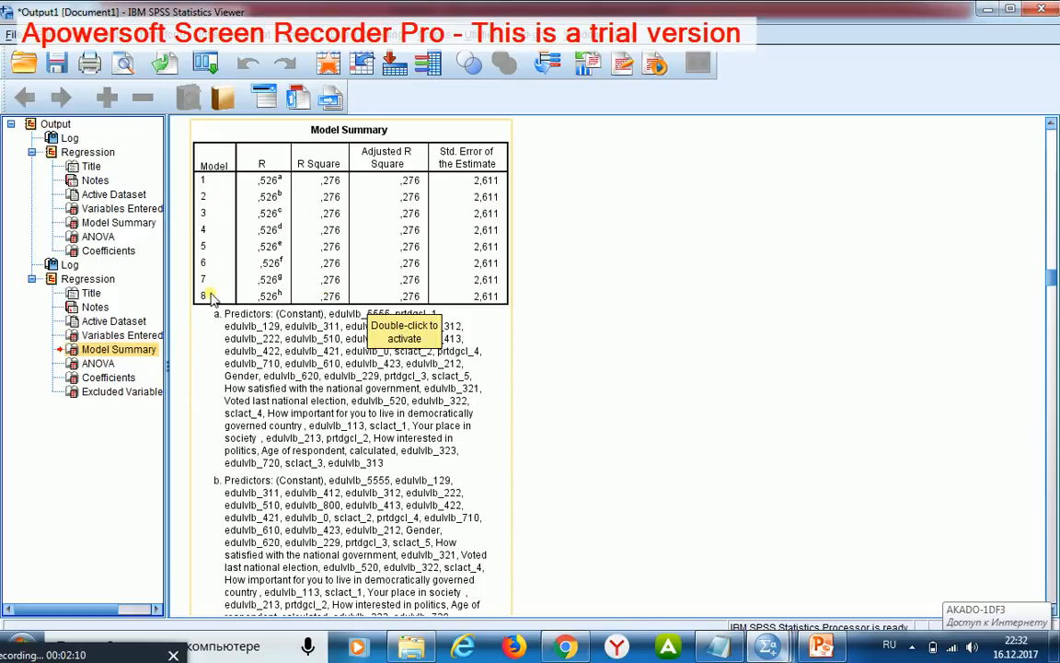
mouse_move(221, 184)
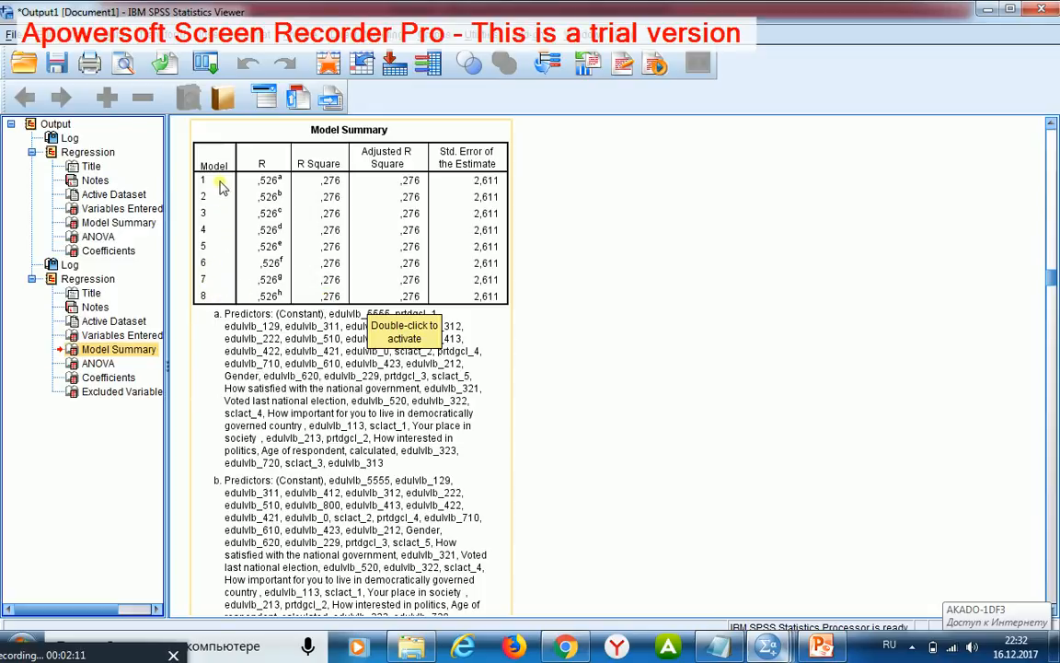
mouse_move(220, 197)
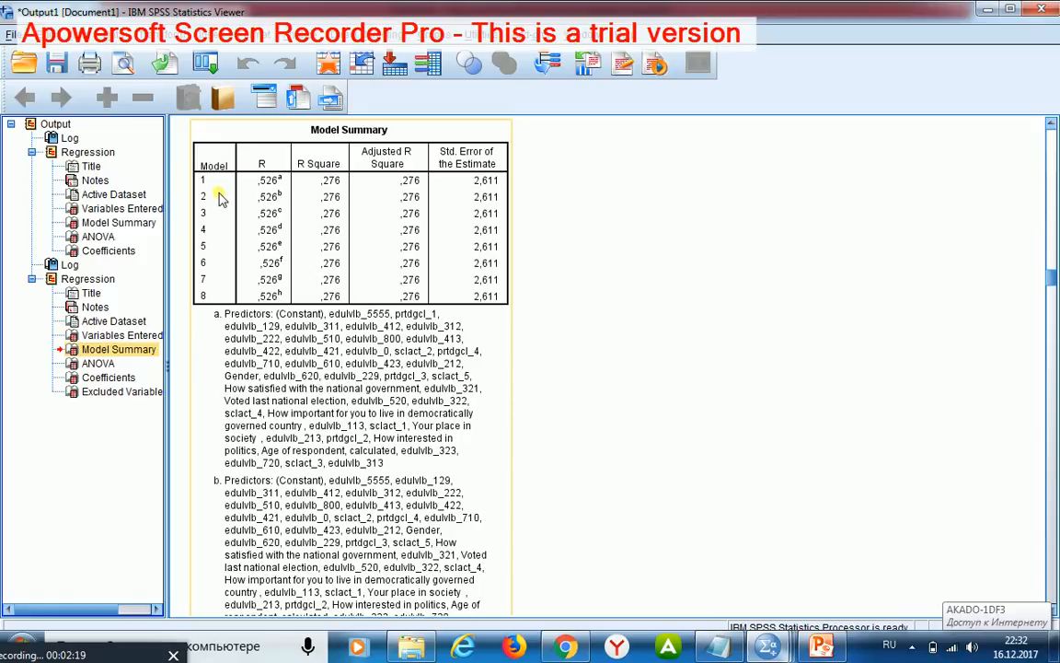
mouse_move(329, 170)
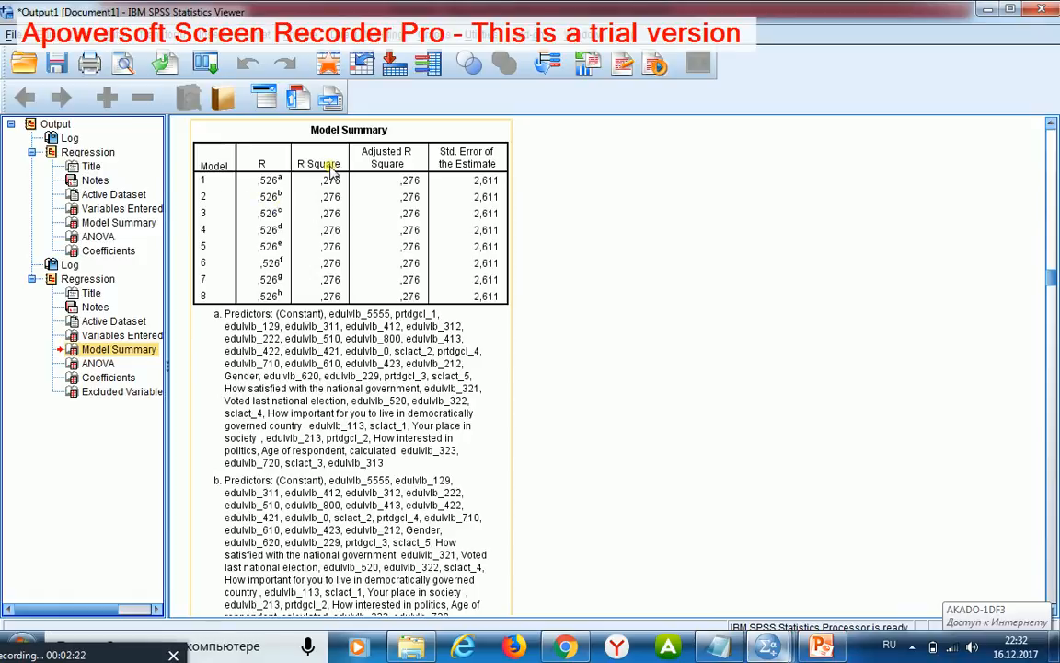
mouse_move(330, 205)
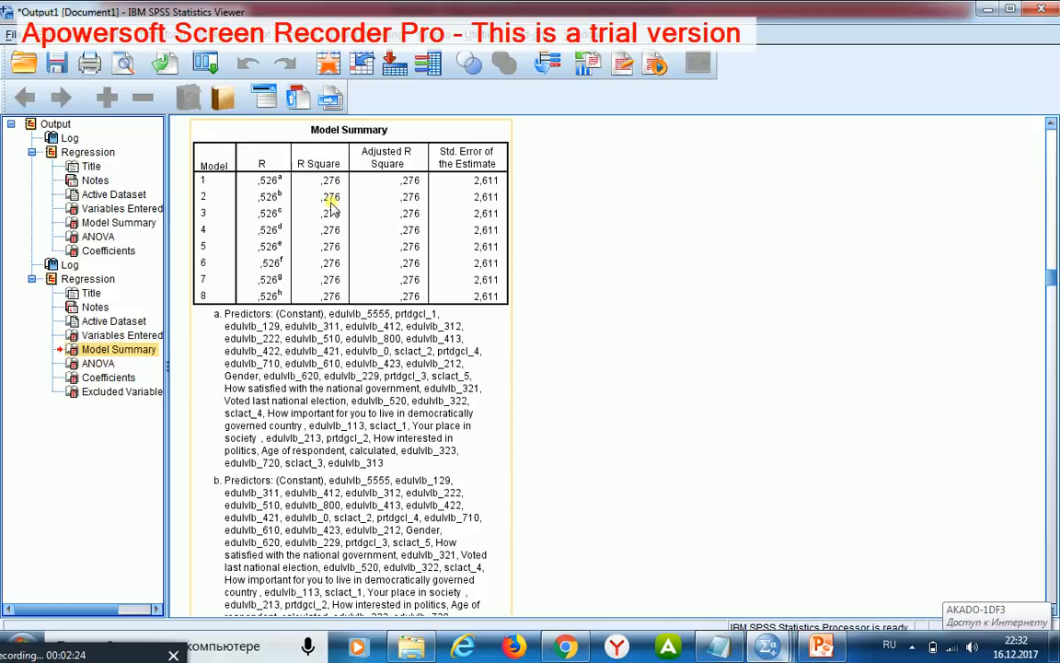
mouse_move(326, 308)
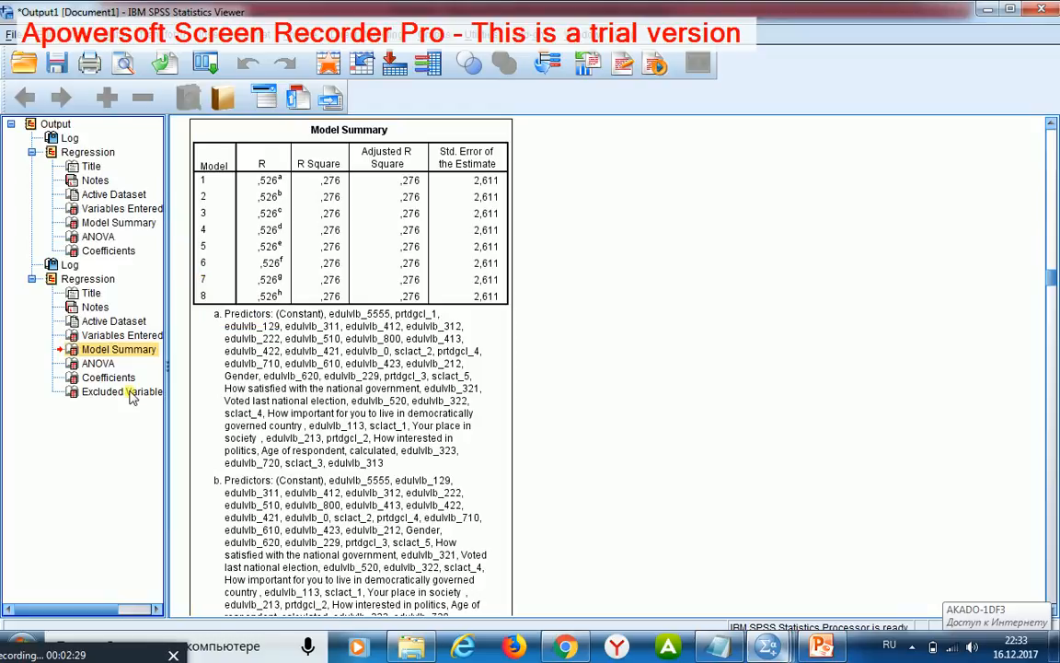
- Review the Excluded Variables table, then scroll to the Coefficients for sclact and edulvlb
click(122, 392)
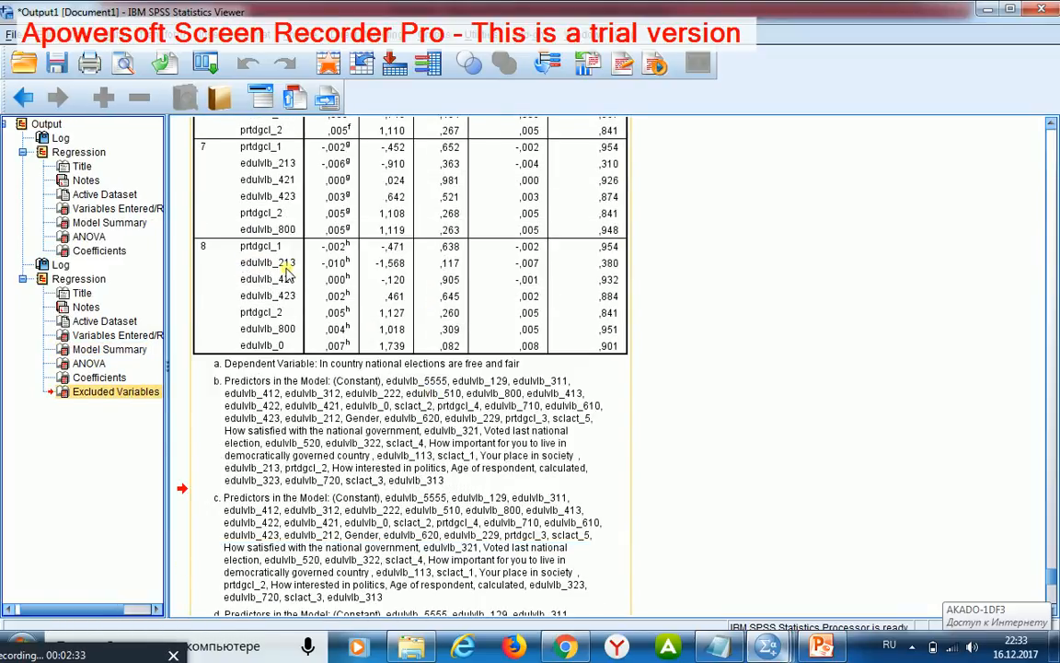
scroll(down, 3)
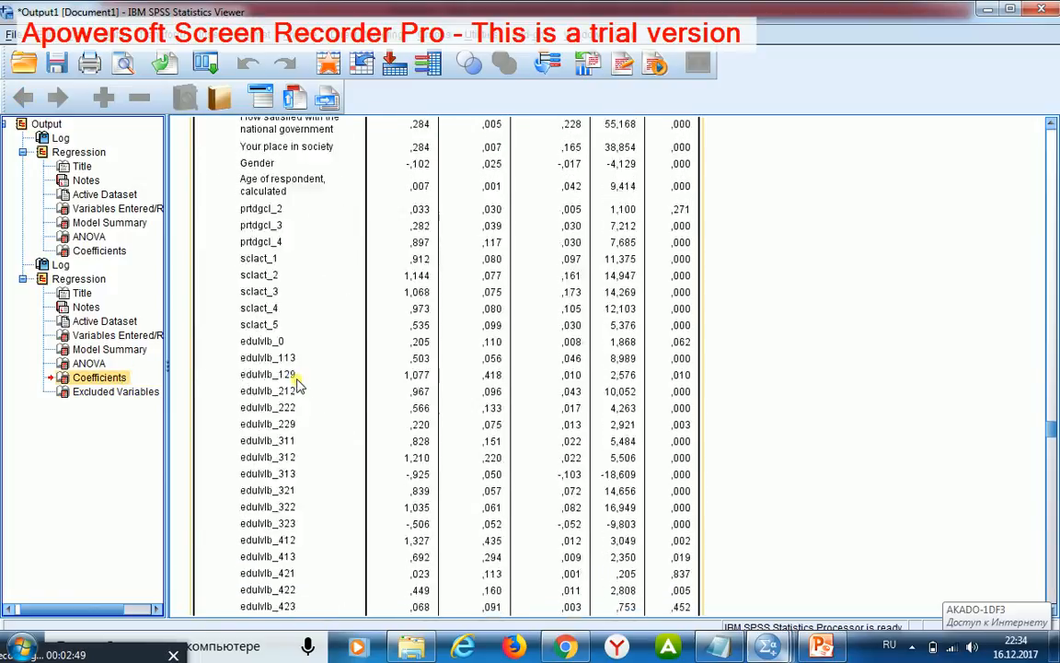
scroll(down, 3)
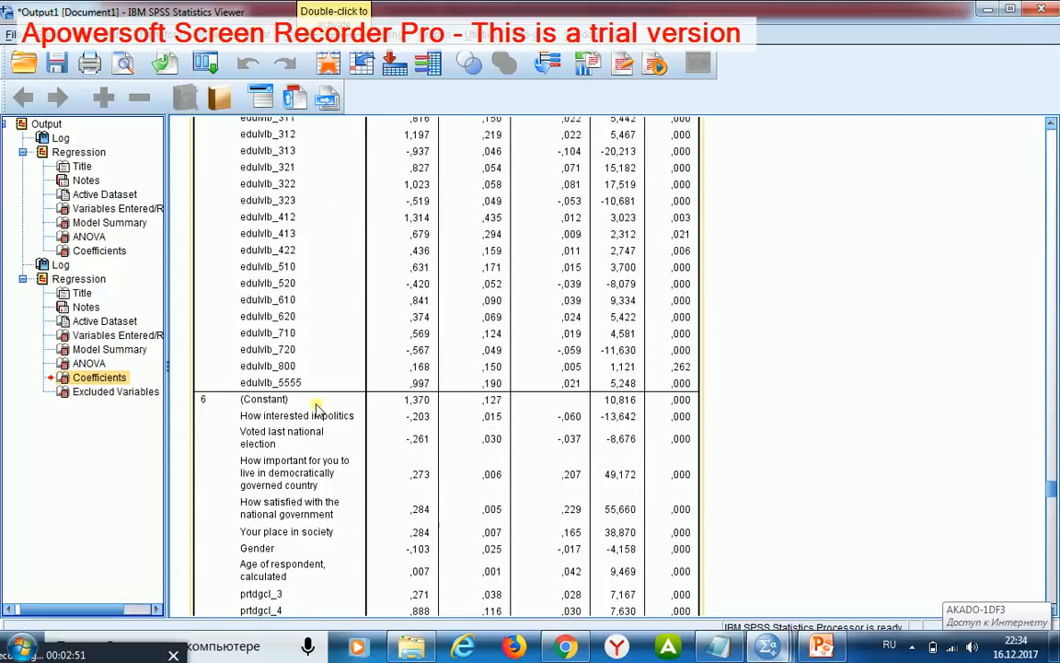
scroll(down, 3)
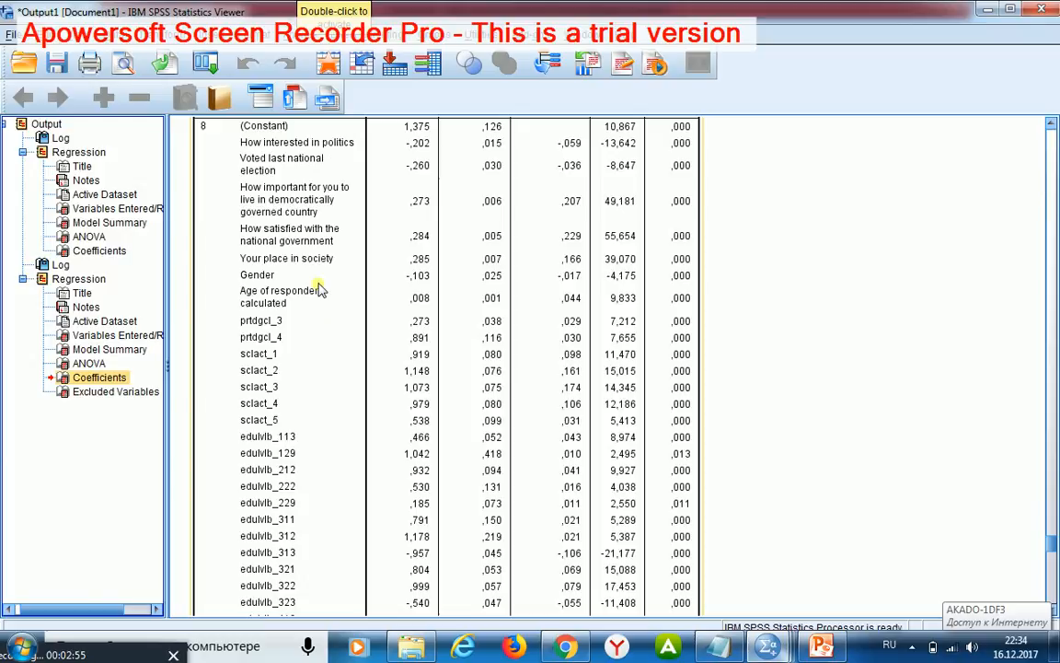
scroll(down, 3)
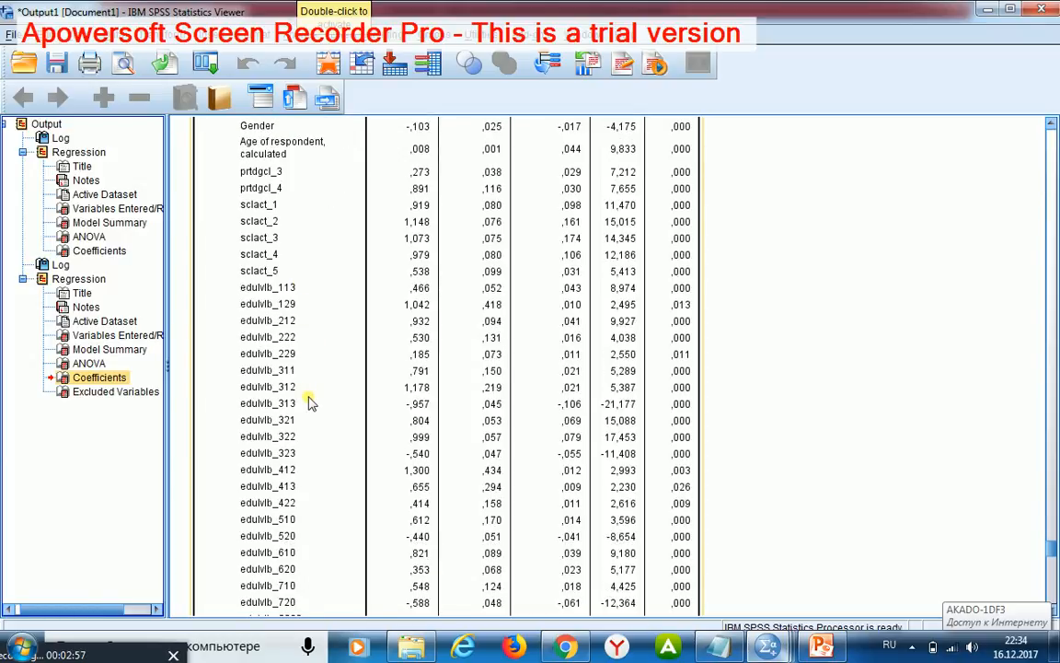